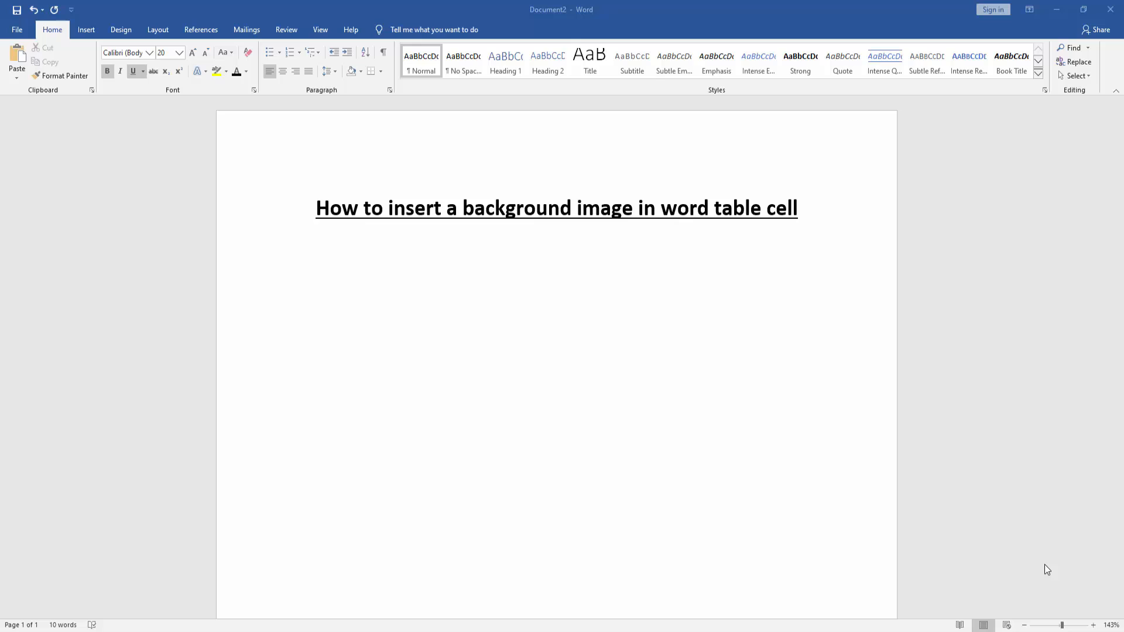
mouse_move(674, 385)
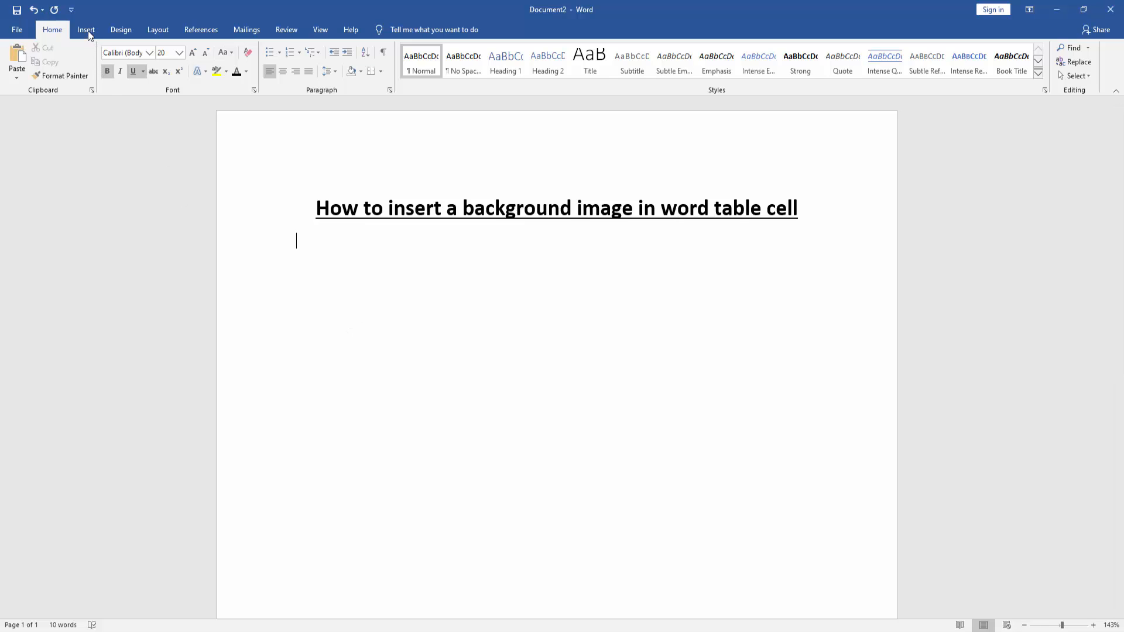
- Insert a 3x3 table below the title and drag it larger for tall, roomy cells
left_click(99, 61)
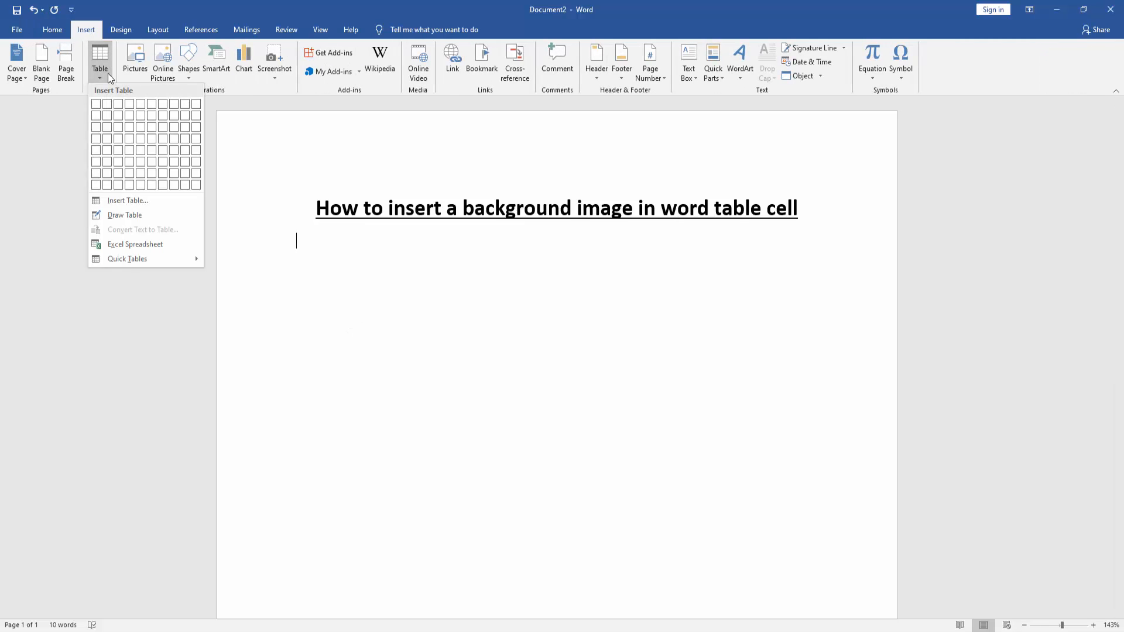
left_click(151, 128)
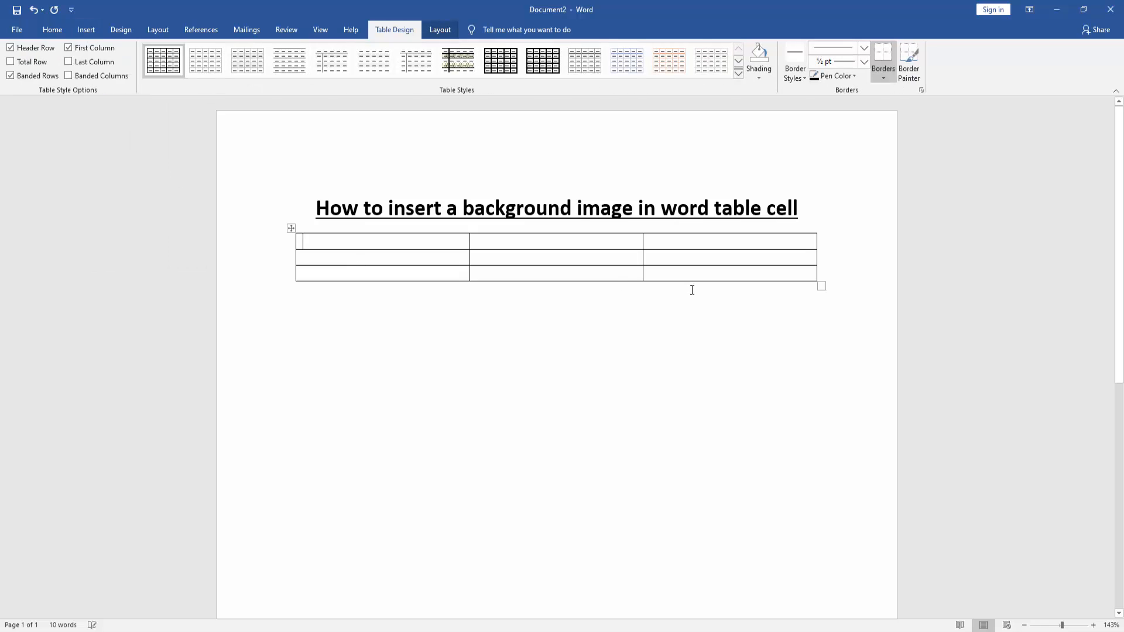
left_click_drag(820, 286, 833, 471)
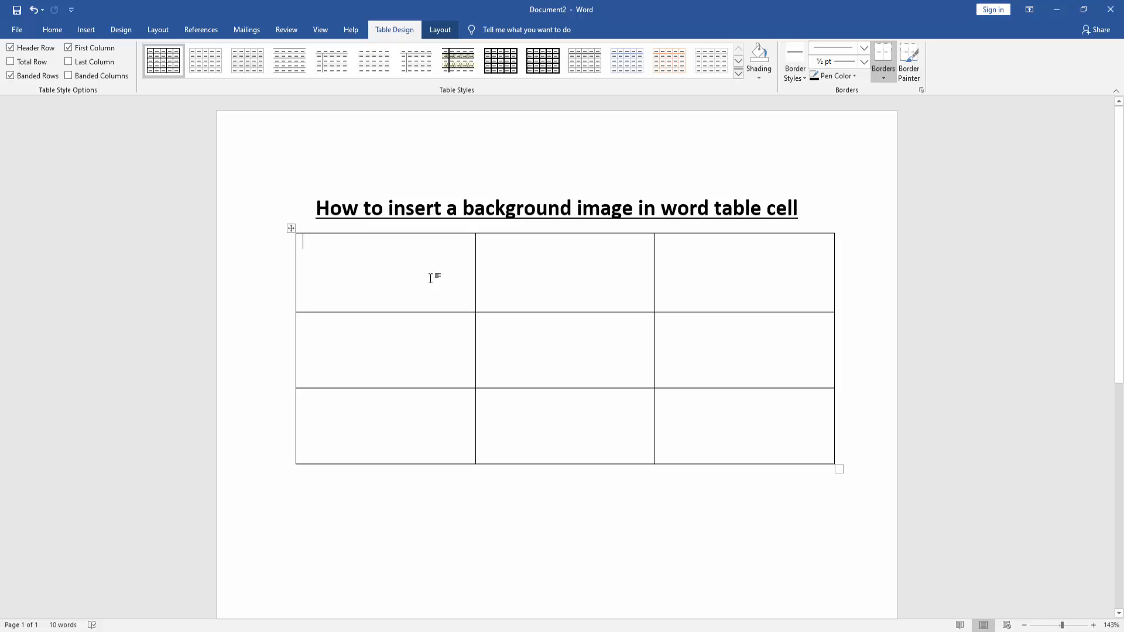
mouse_move(132, 68)
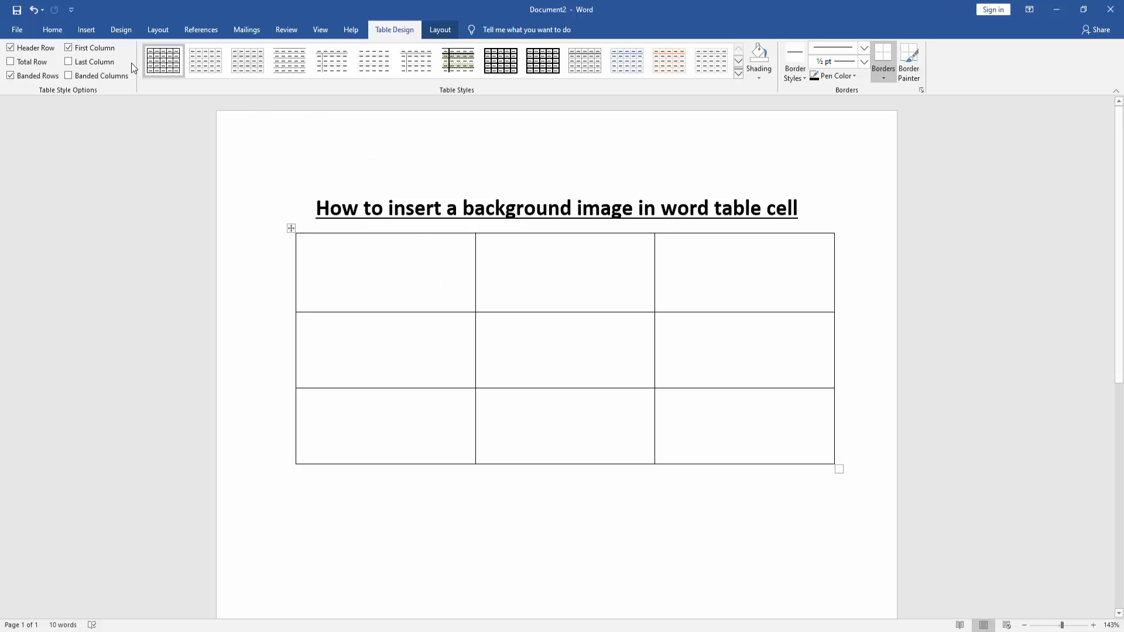
- Insert the tree photo from the computer into the top-left cell and shrink it
left_click(85, 29)
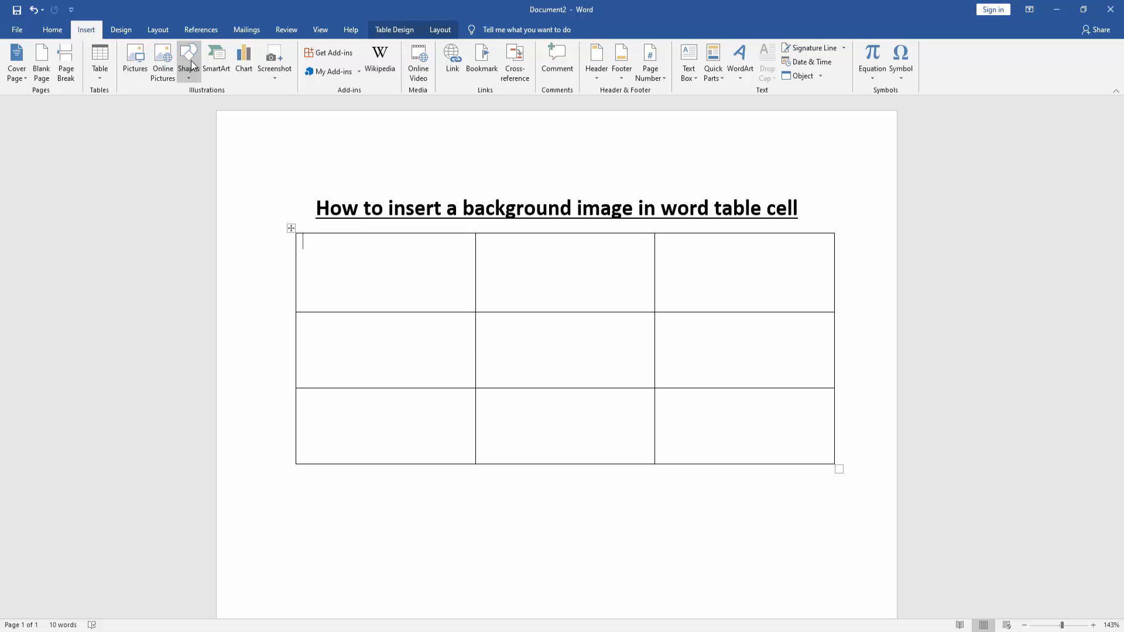
left_click(134, 59)
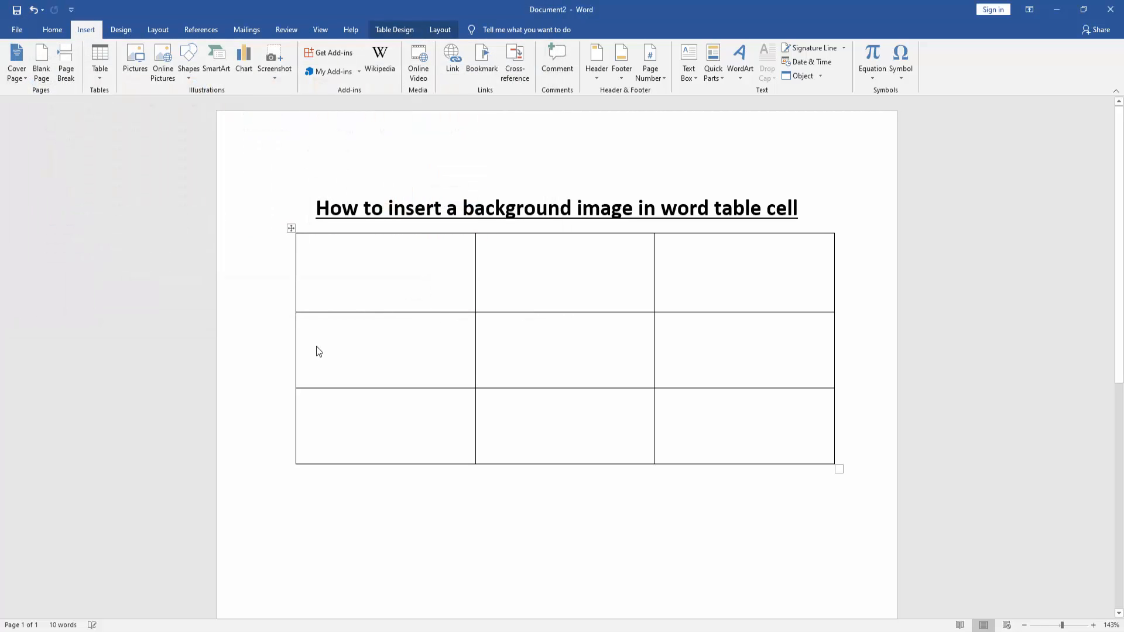
left_click(134, 61)
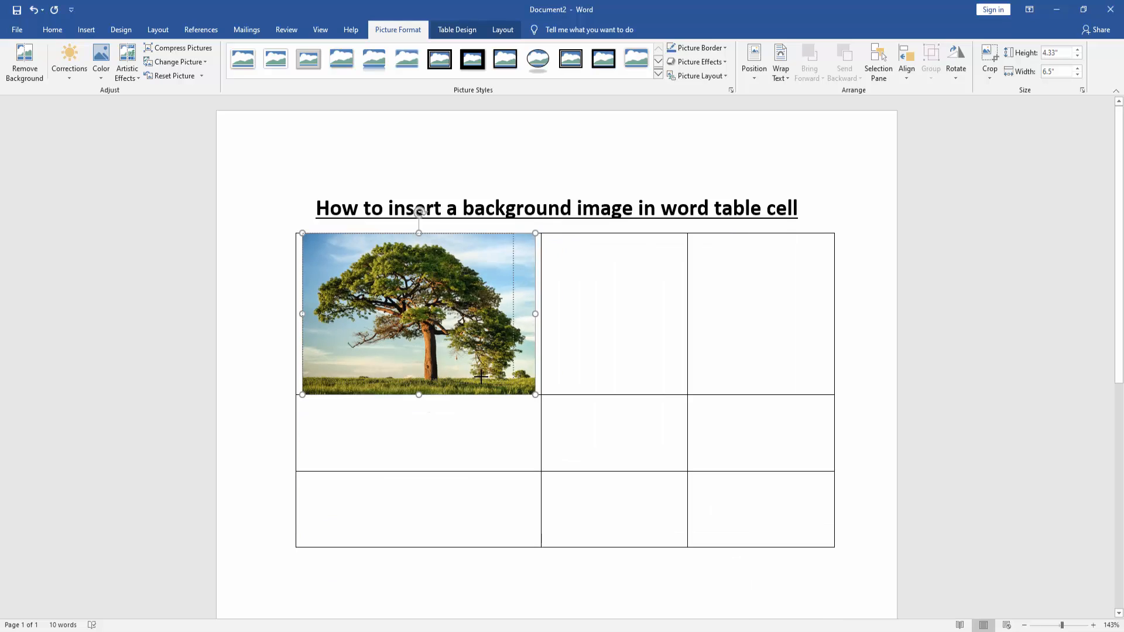
left_click_drag(534, 394, 509, 376)
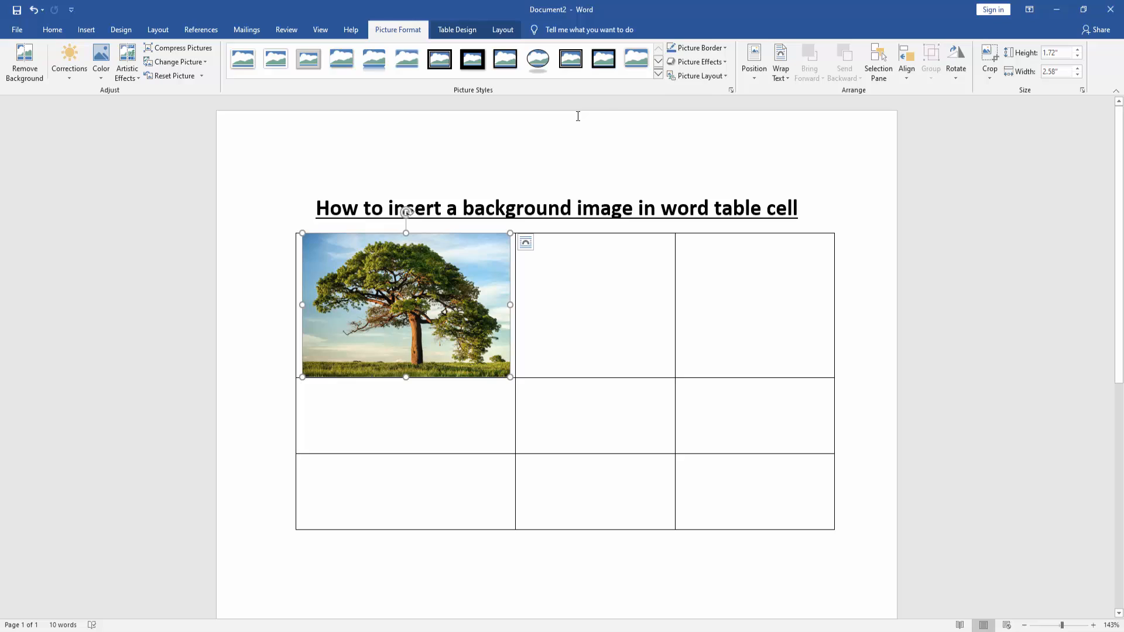
mouse_move(781, 61)
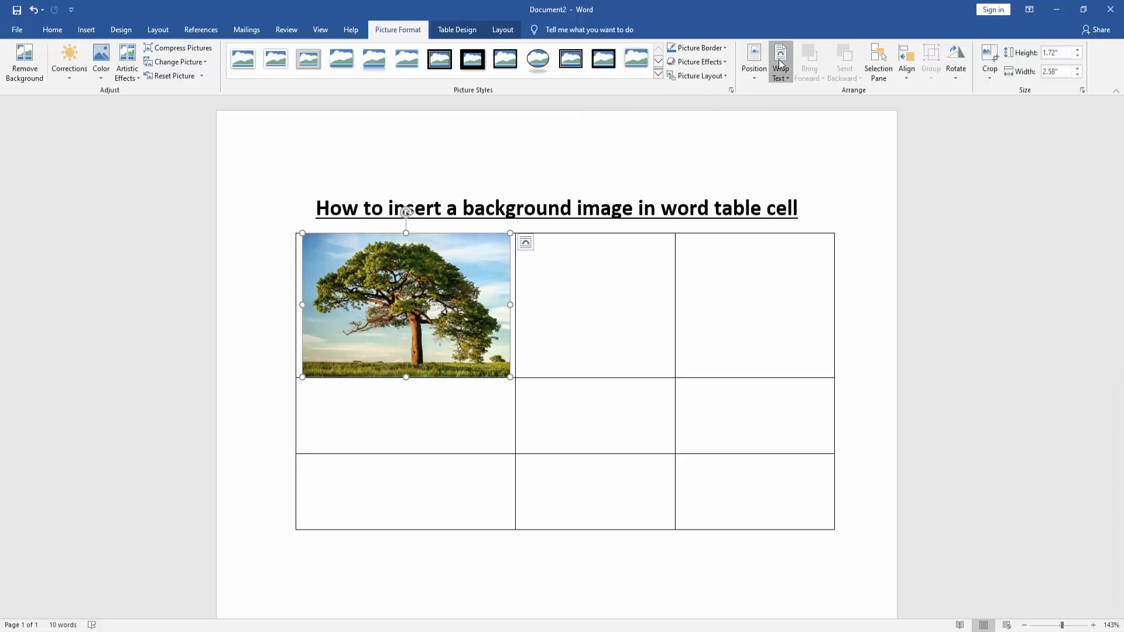
- Set the photo's text wrapping to Behind Text so the table regains its size
left_click(780, 61)
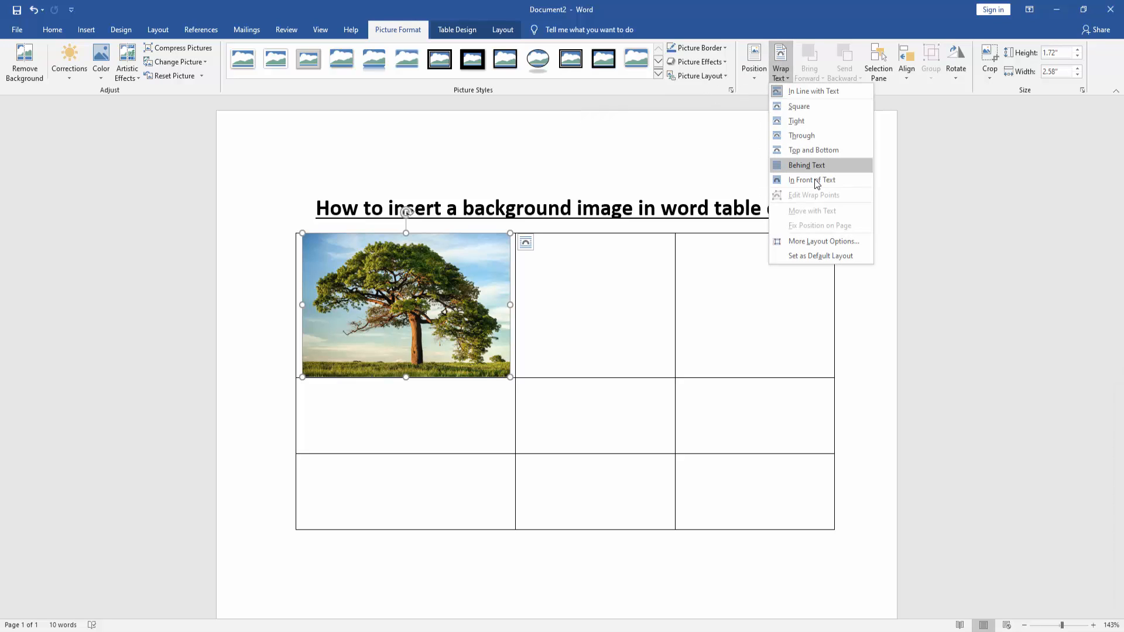
left_click(805, 166)
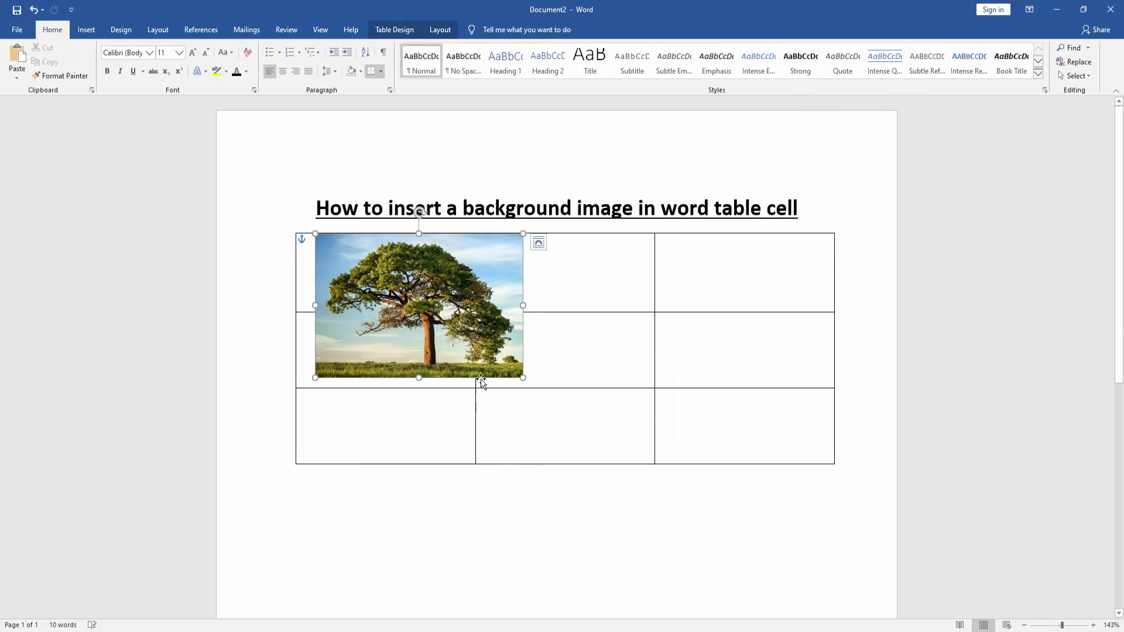
- Fit the tree photo to the top-left cell's corner, full width and full height
left_click_drag(523, 377, 454, 329)
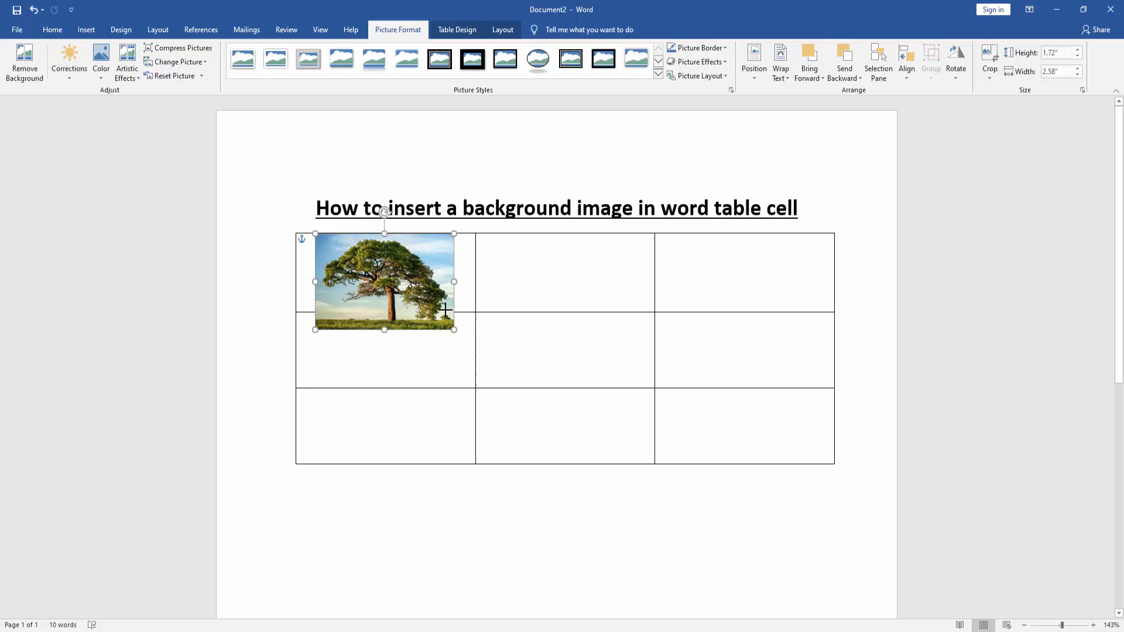
left_click_drag(453, 328, 422, 308)
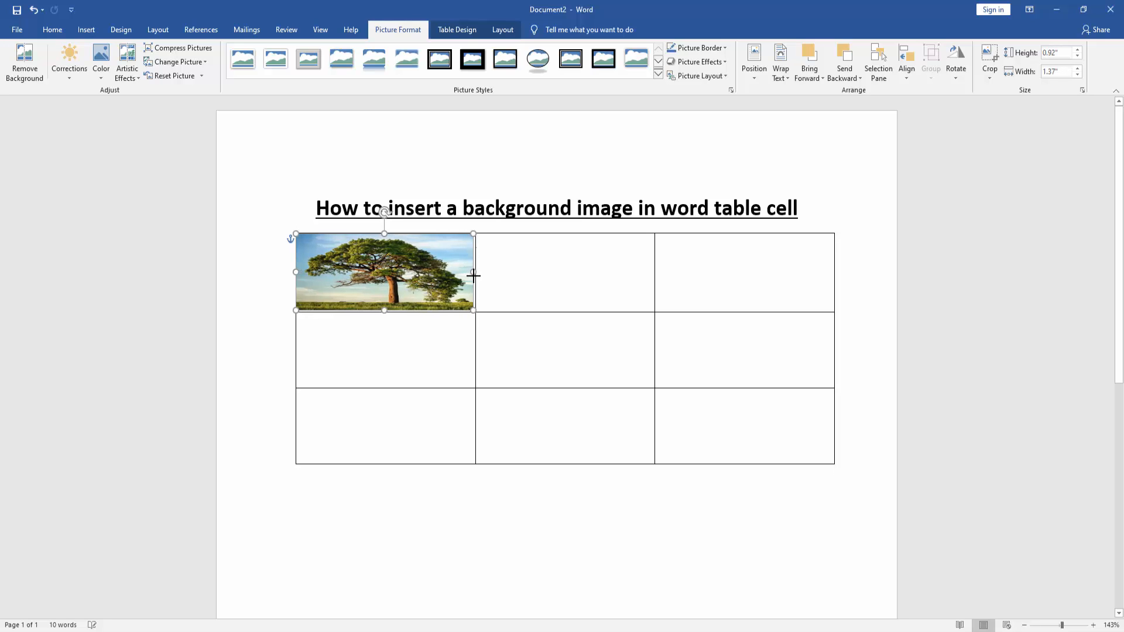
left_click_drag(472, 271, 476, 272)
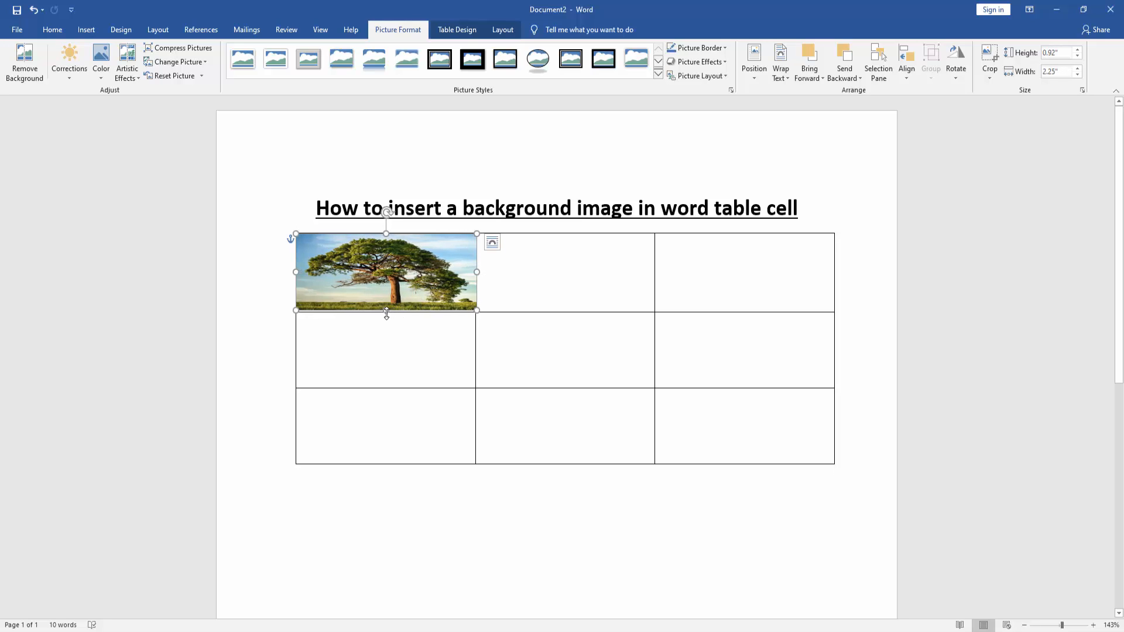
left_click_drag(386, 311, 386, 315)
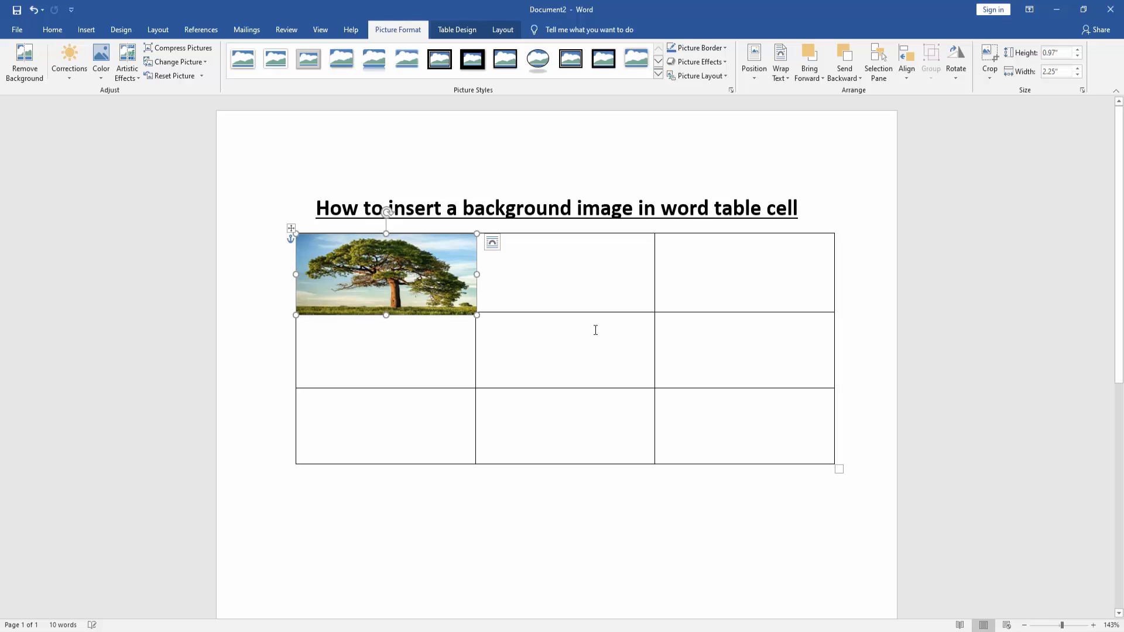